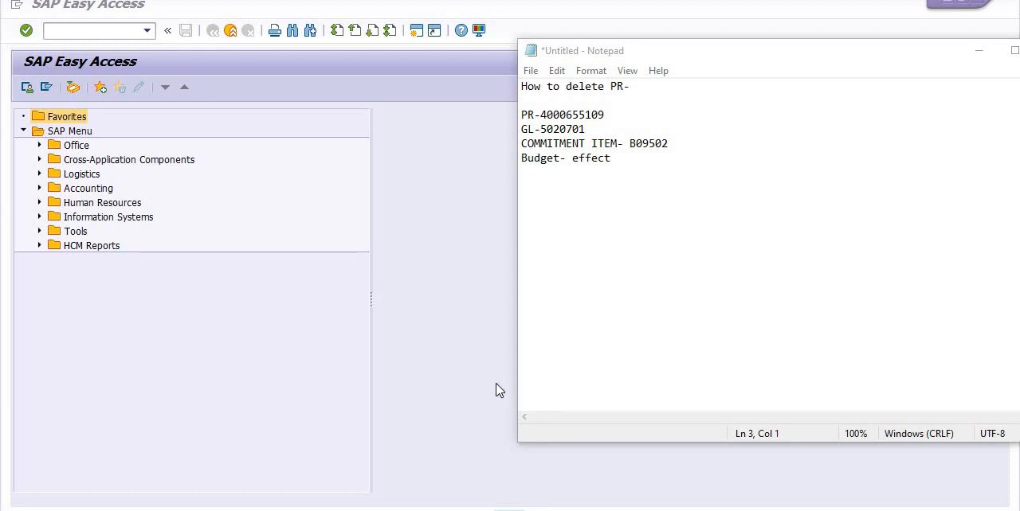
mouse_move(655, 338)
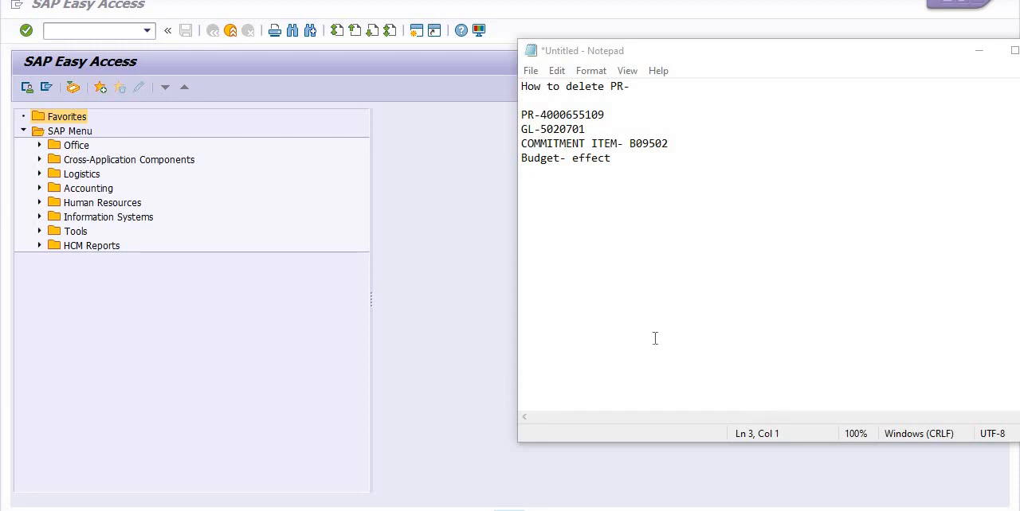
mouse_move(653, 316)
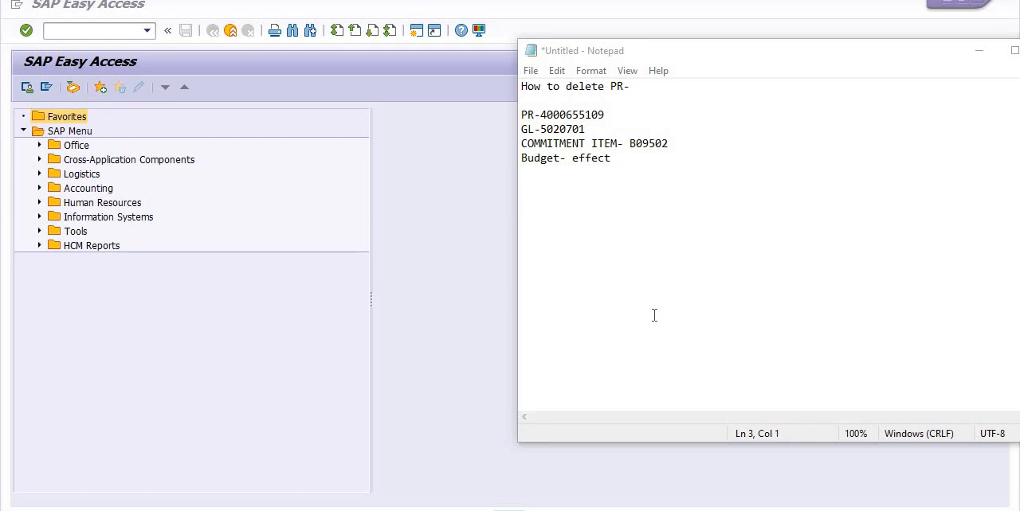
mouse_move(629, 131)
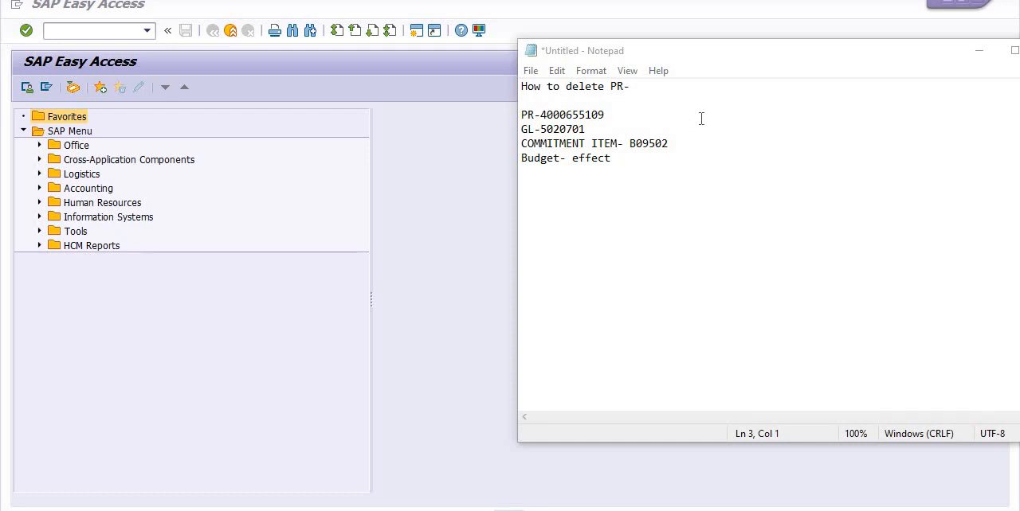
mouse_move(672, 125)
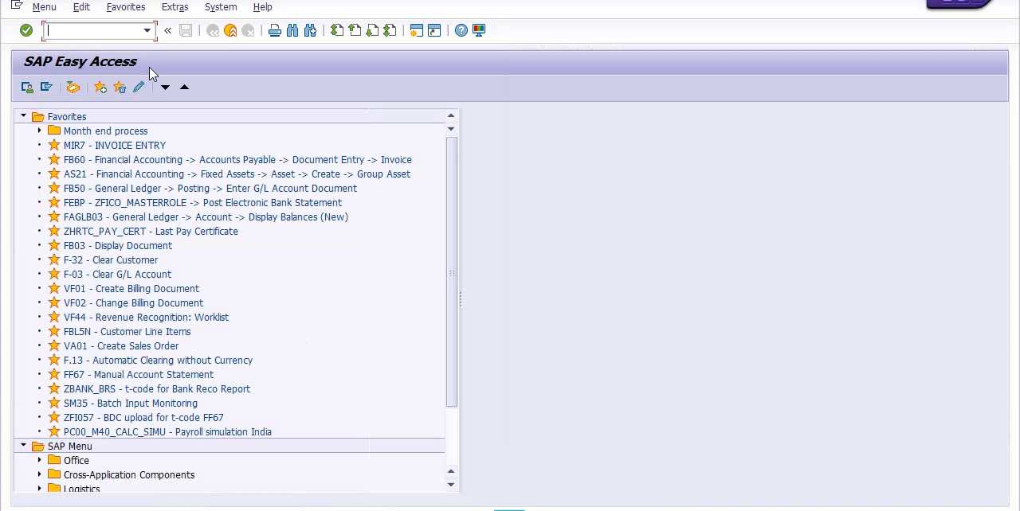
Reopen the Budget / Actuals - Opex transaction from history and enter funds centre F3002 with its commitment item
left_click(146, 31)
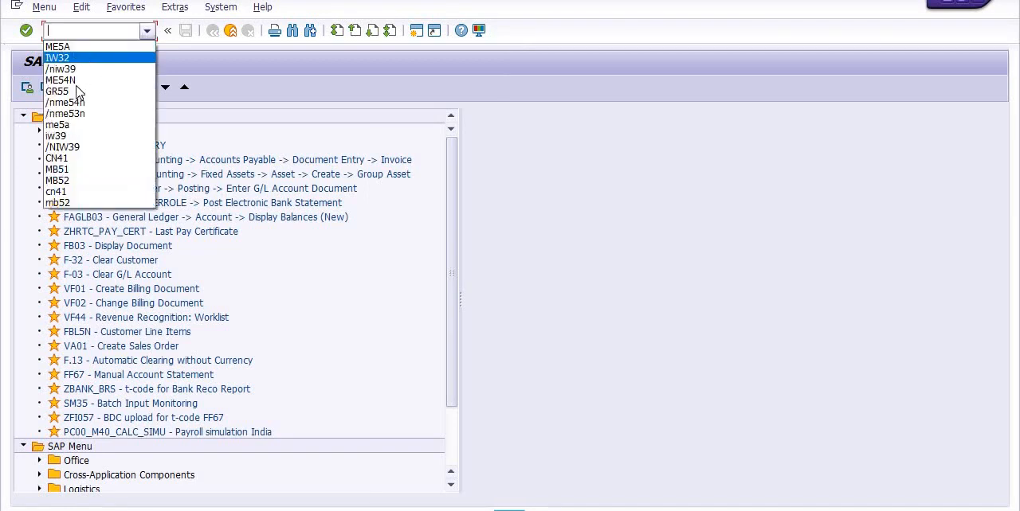
left_click(58, 91)
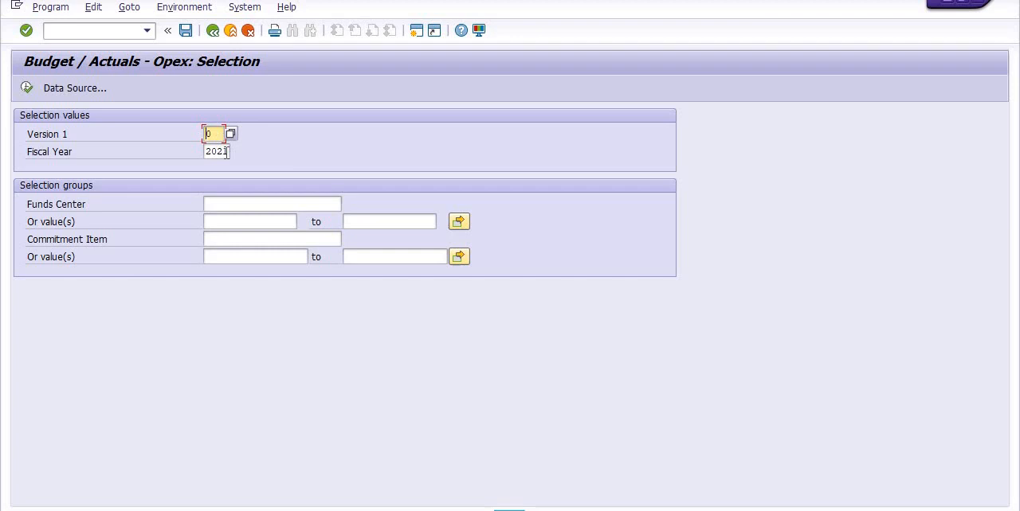
mouse_move(249, 222)
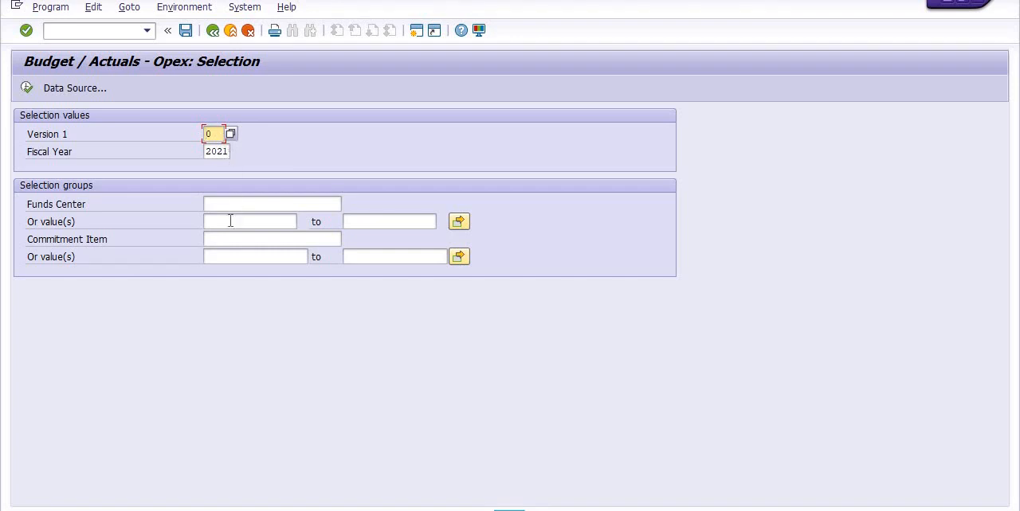
left_click(249, 220)
type("F3002")
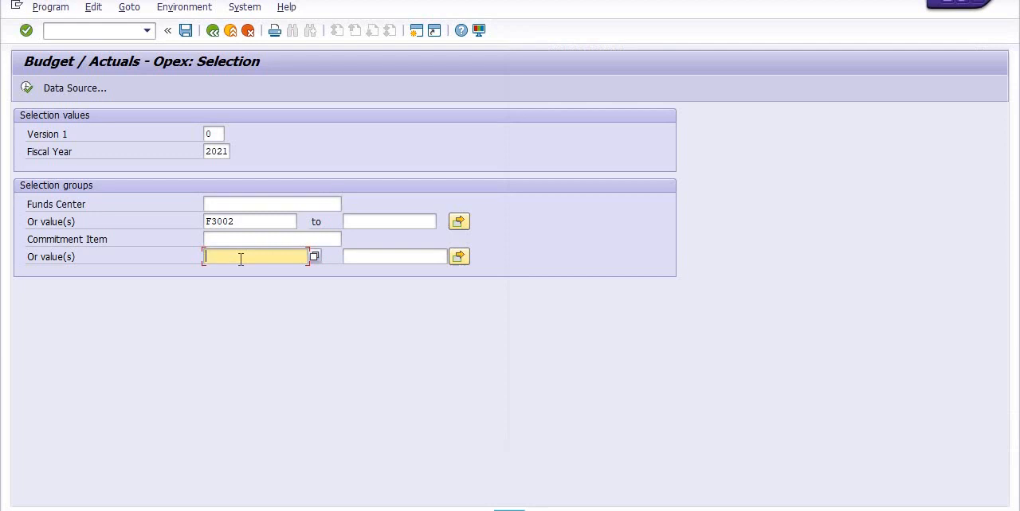
type("B0")
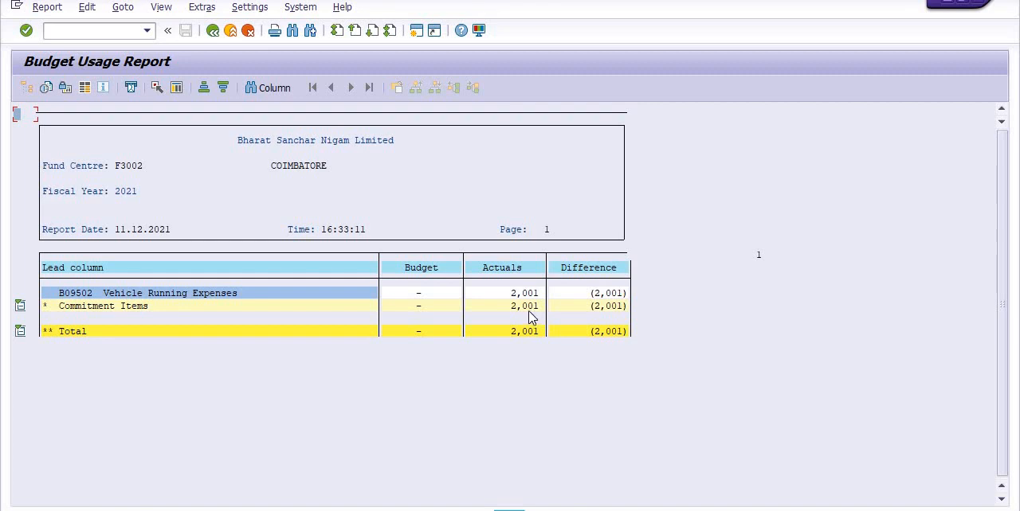
mouse_move(415, 290)
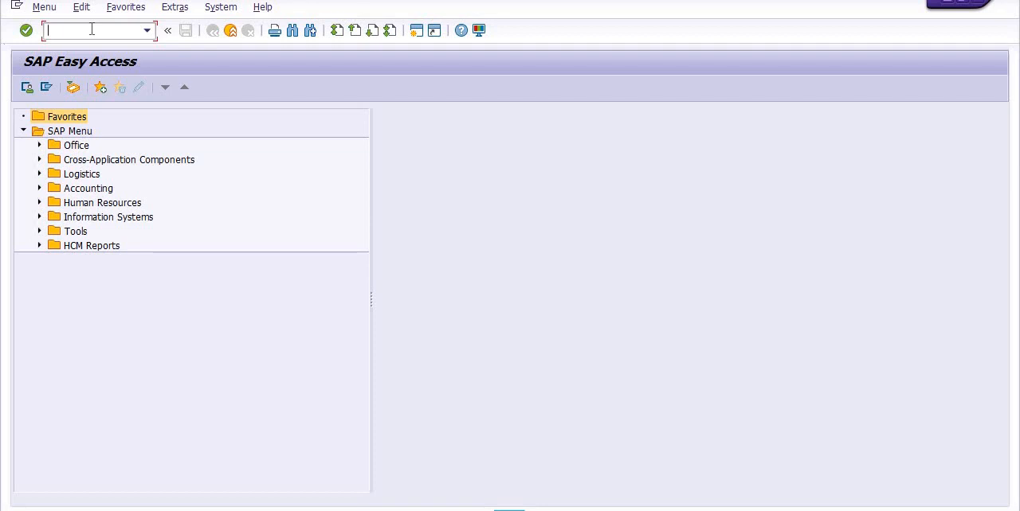
type("M")
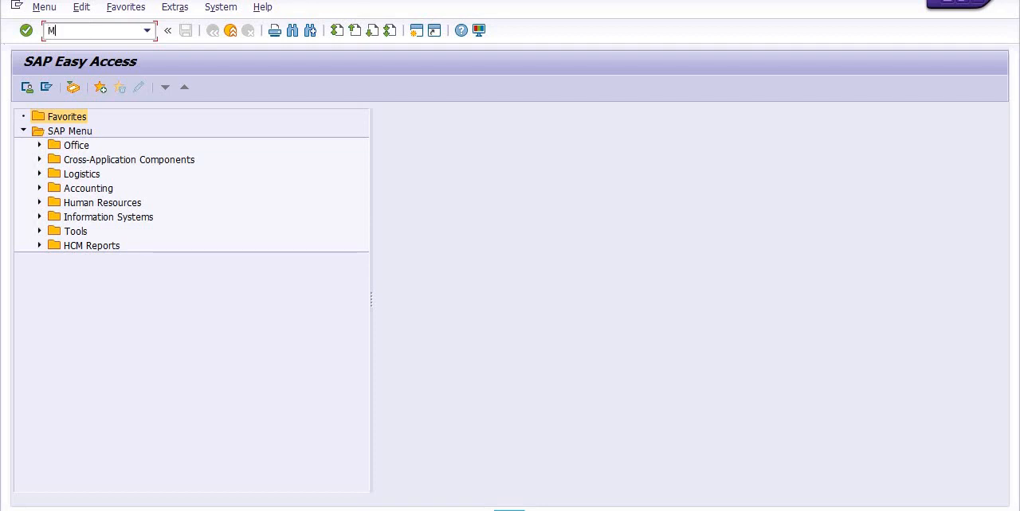
type("E5")
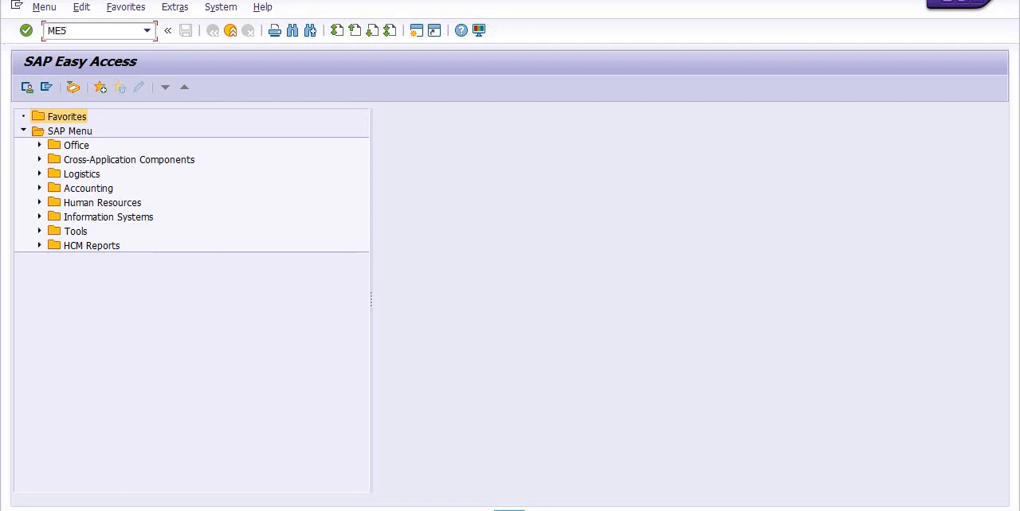
type("ME53N")
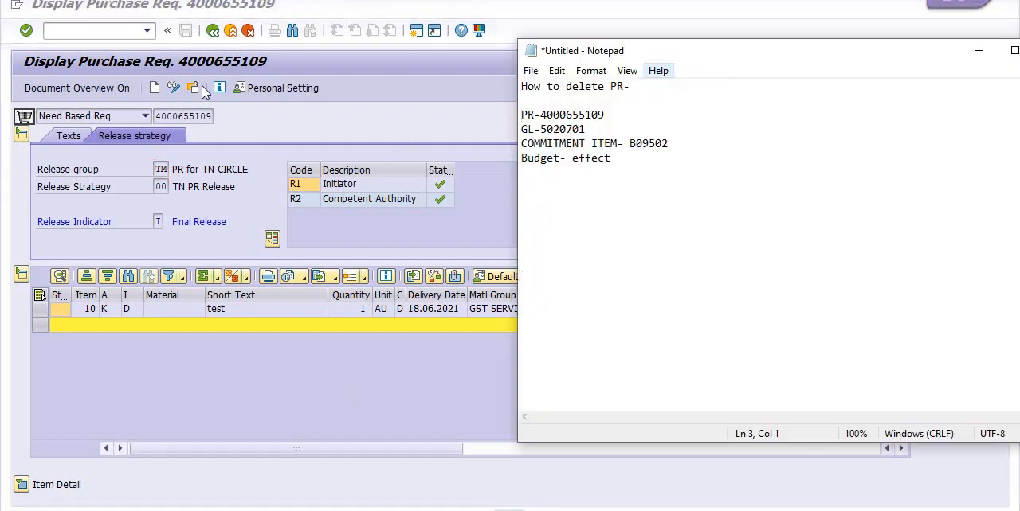
left_click(172, 88)
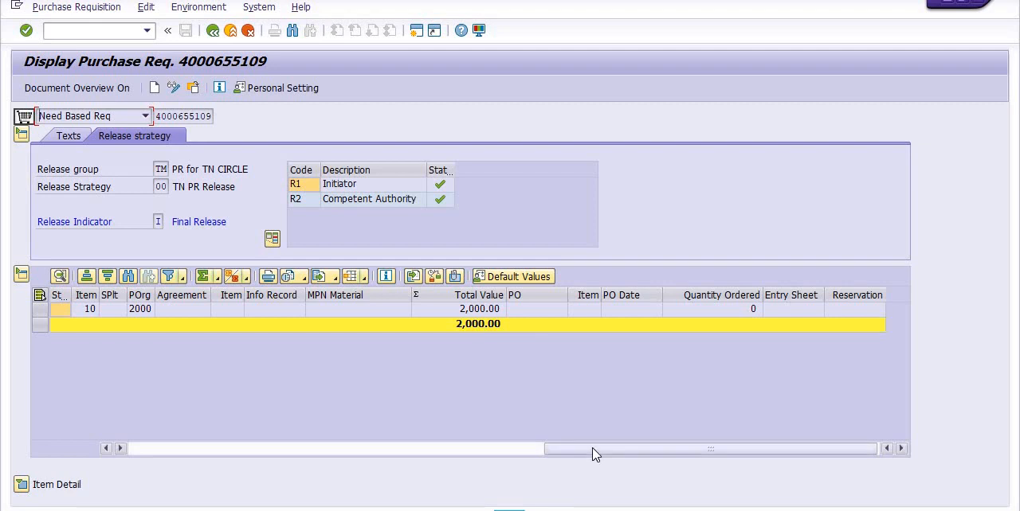
scroll("left", 3)
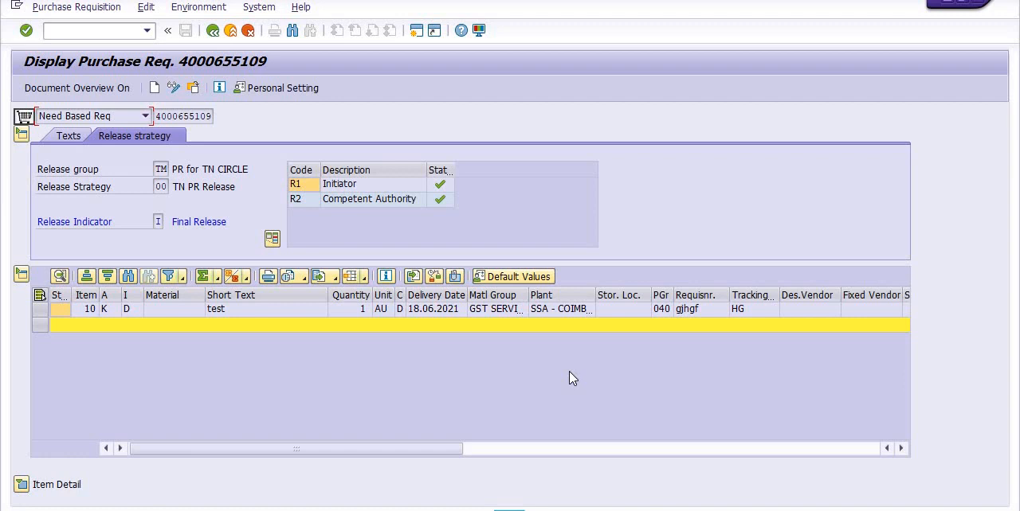
mouse_move(571, 379)
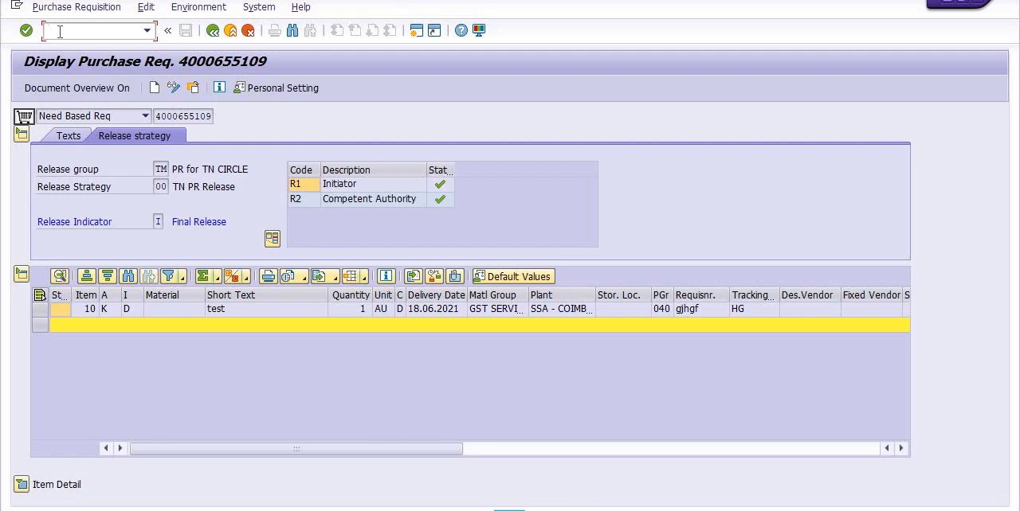
type("/NME")
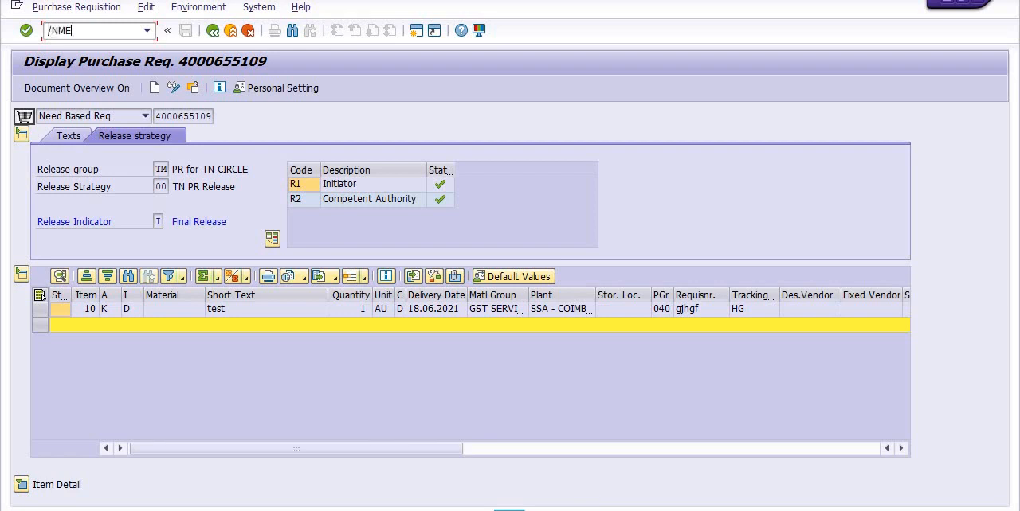
type("54M")
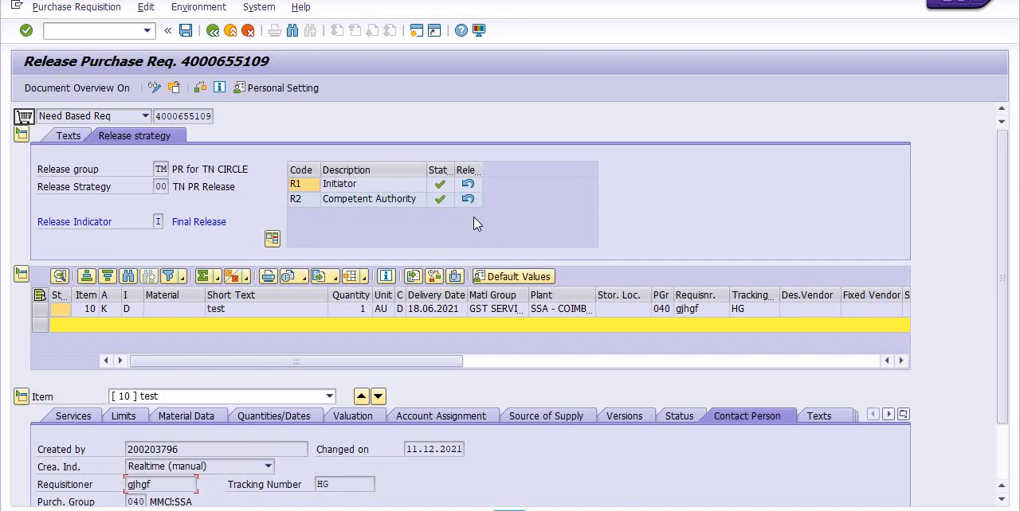
mouse_move(468, 199)
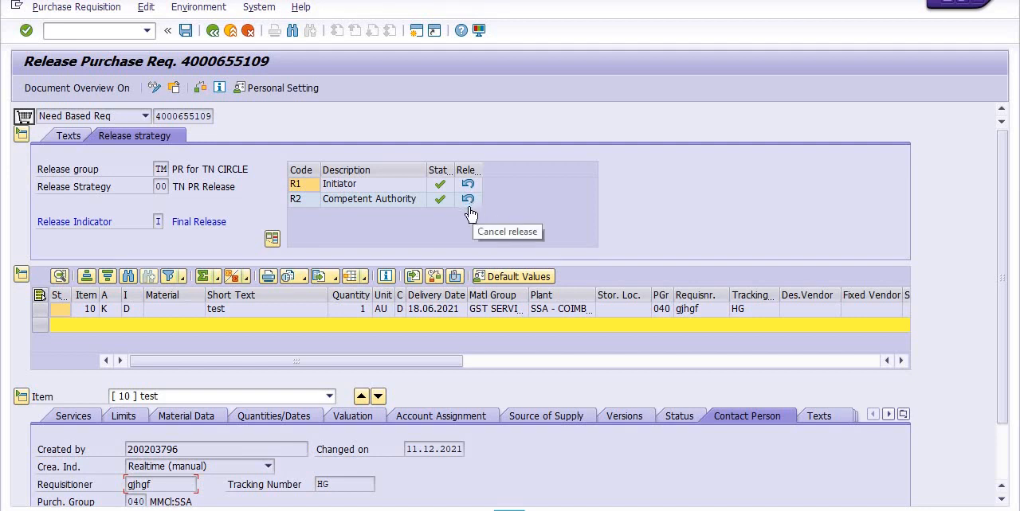
left_click(469, 199)
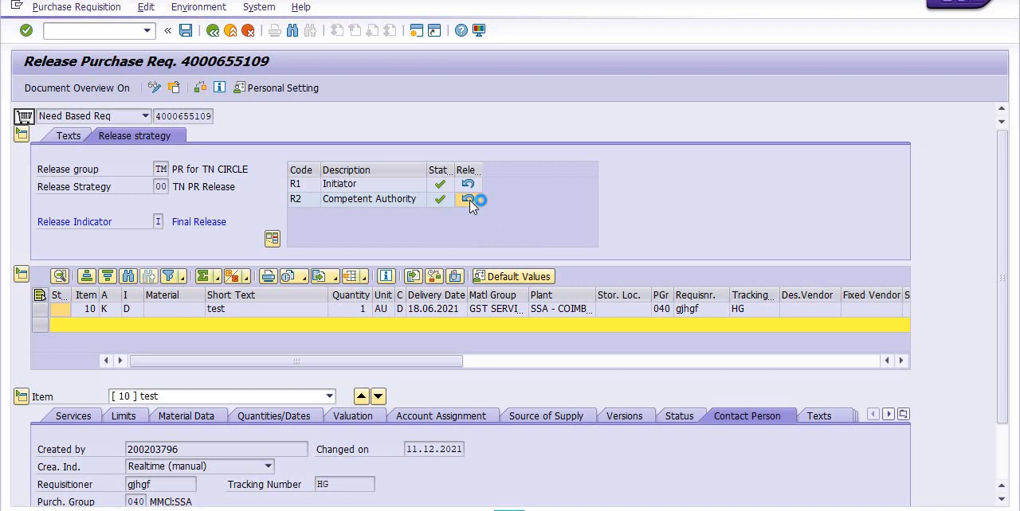
left_click(469, 199)
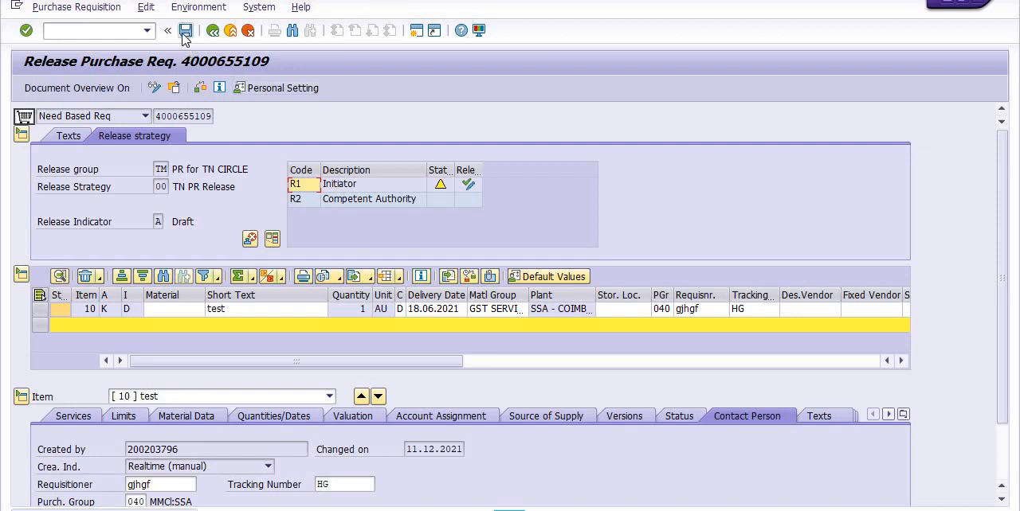
left_click(185, 31)
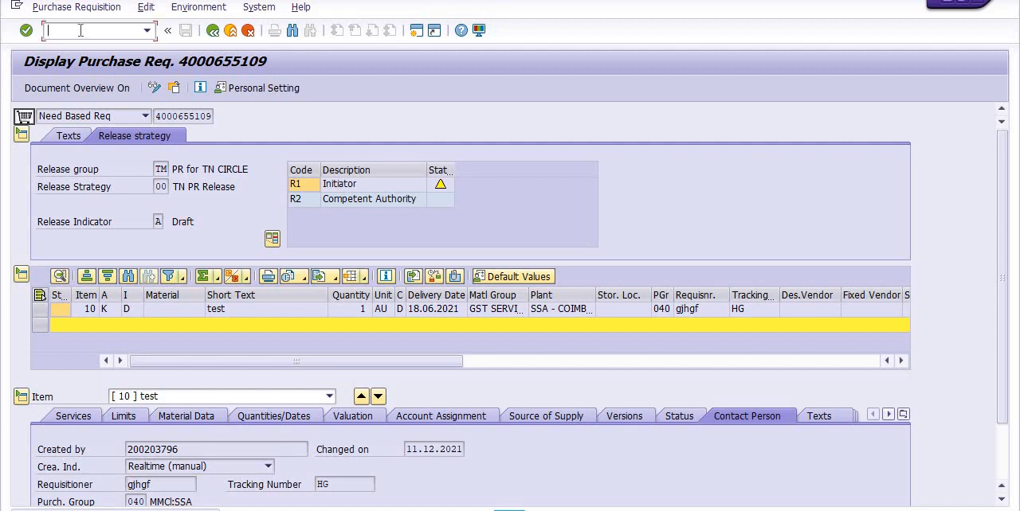
type("/")
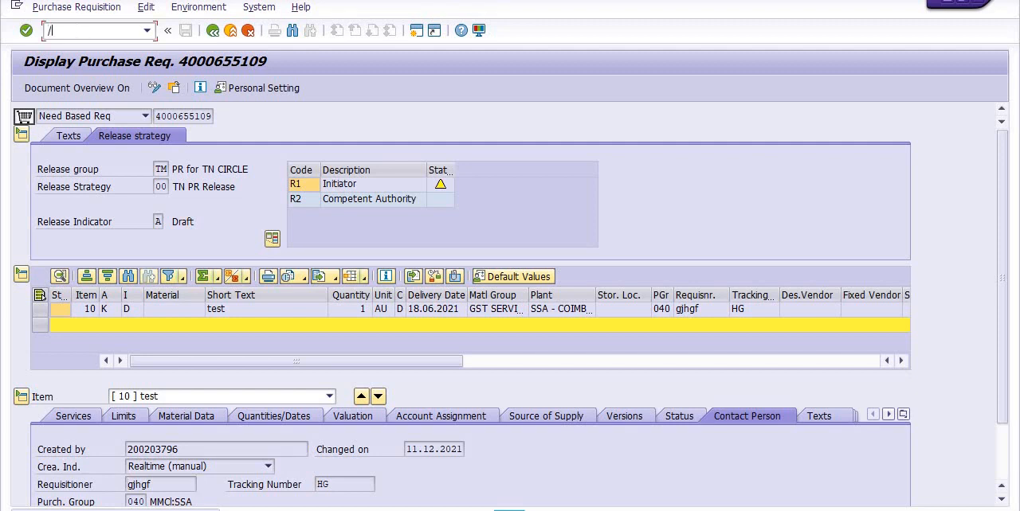
type("NMES")
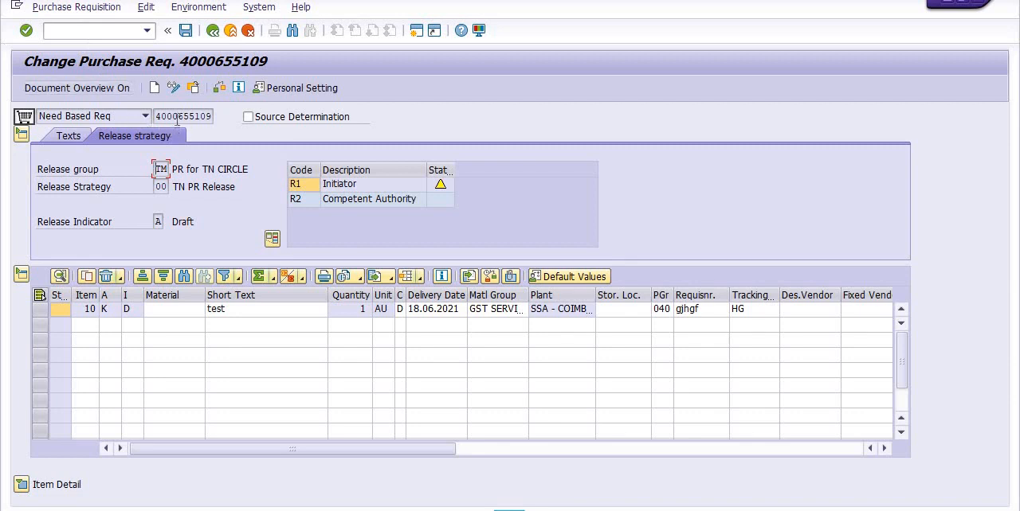
mouse_move(204, 126)
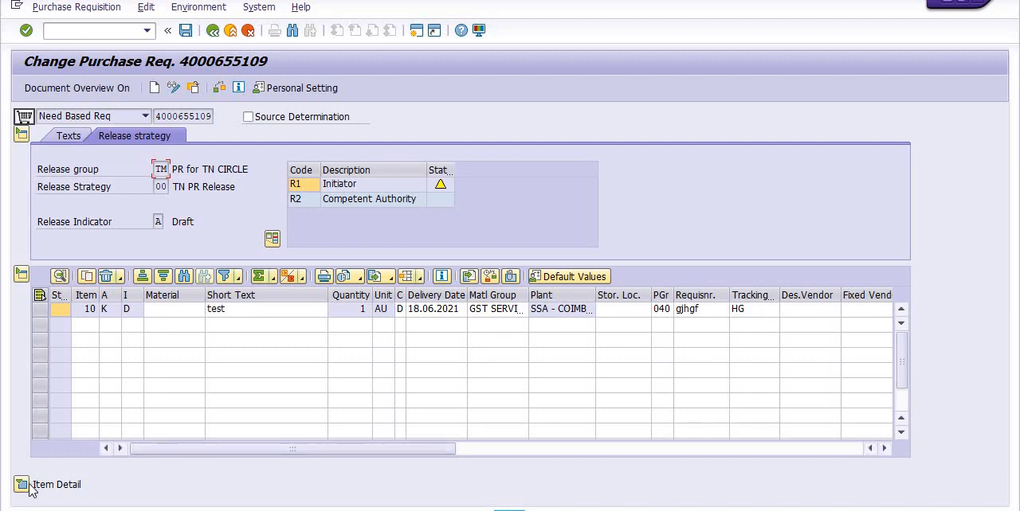
left_click(23, 484)
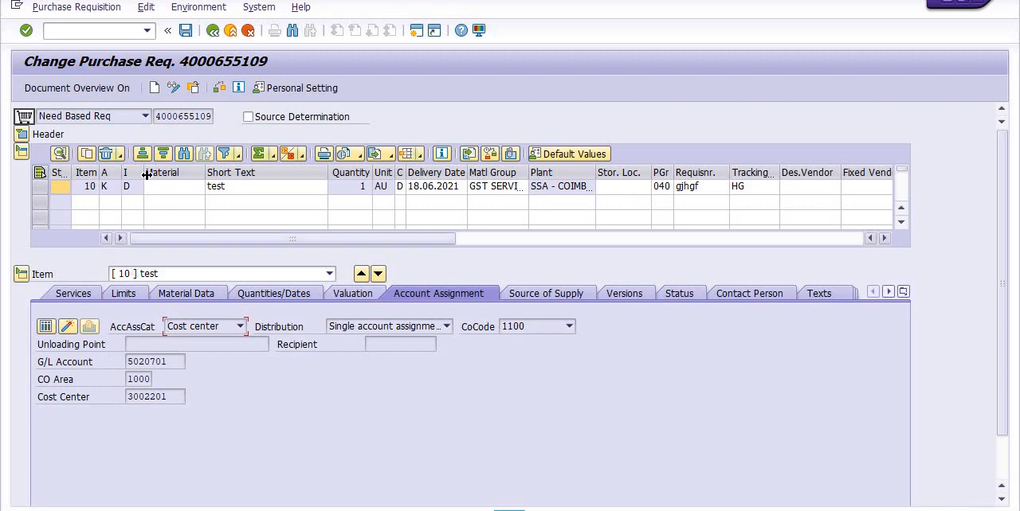
left_click(73, 294)
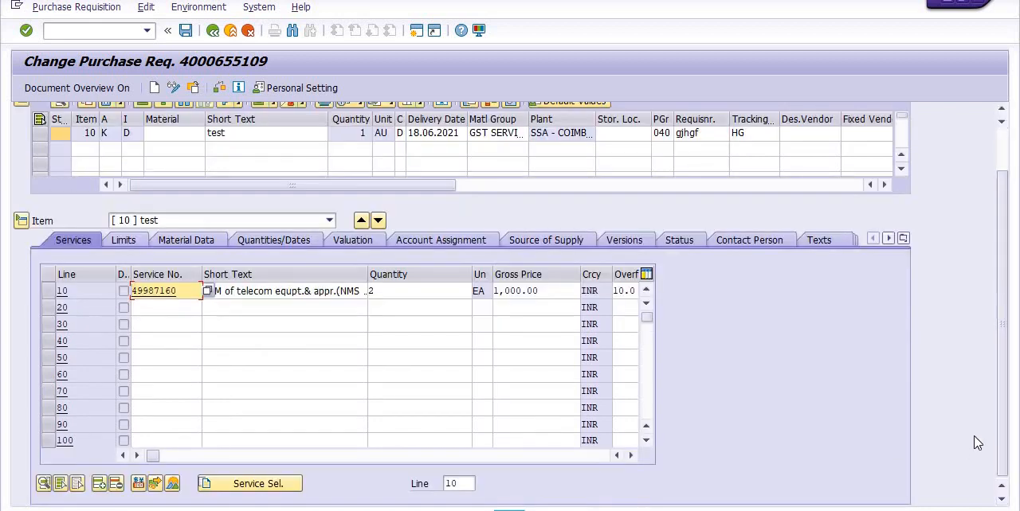
mouse_move(924, 344)
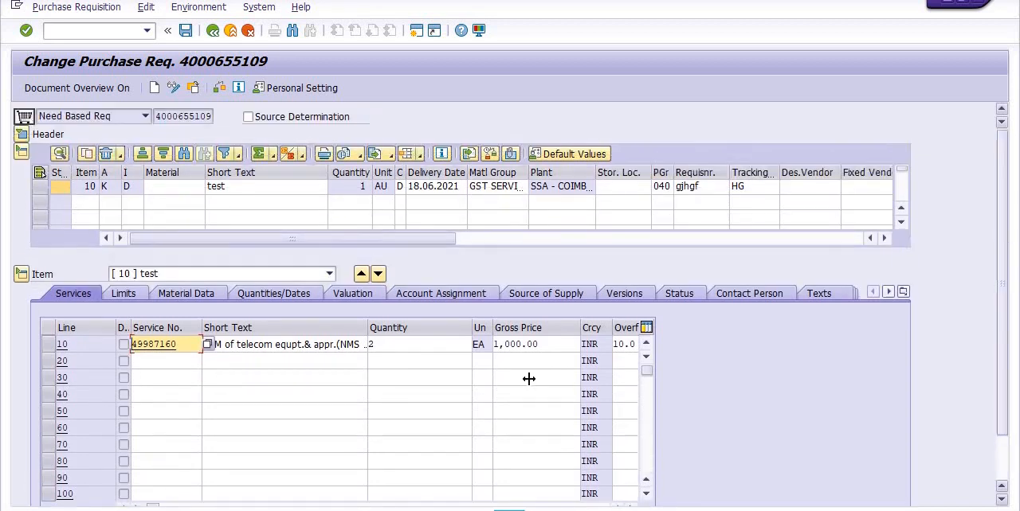
Set service line 10 to gross price 0.01 INR and quantity 1
left_click(534, 344)
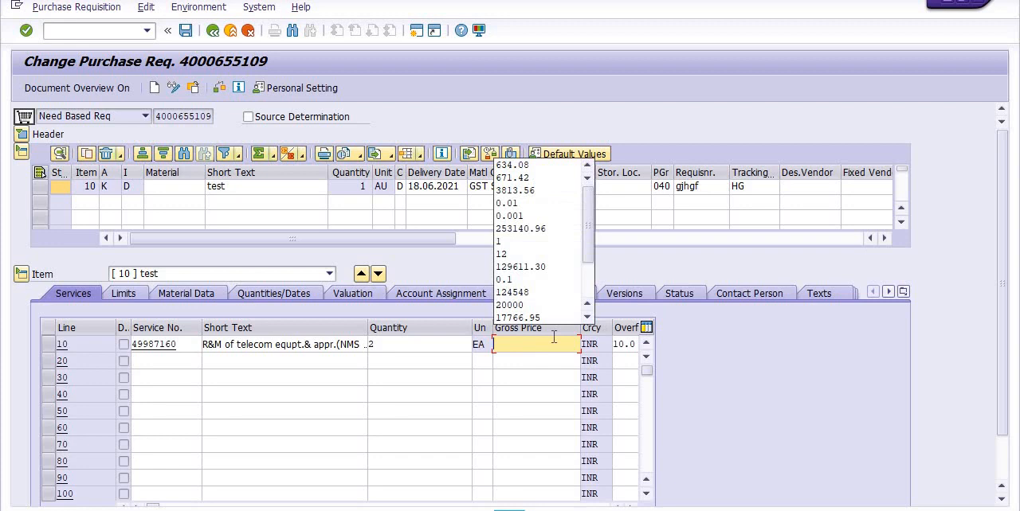
type("0")
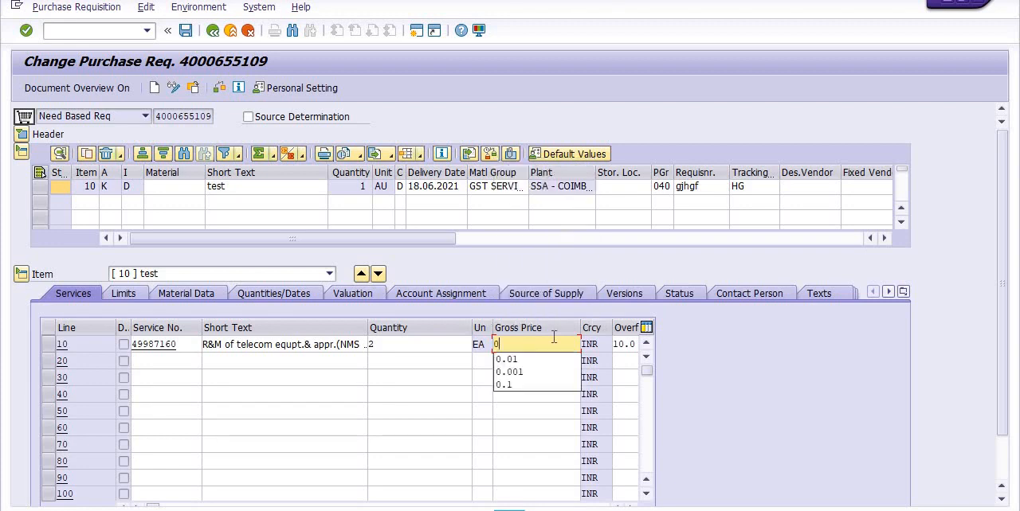
type(".00")
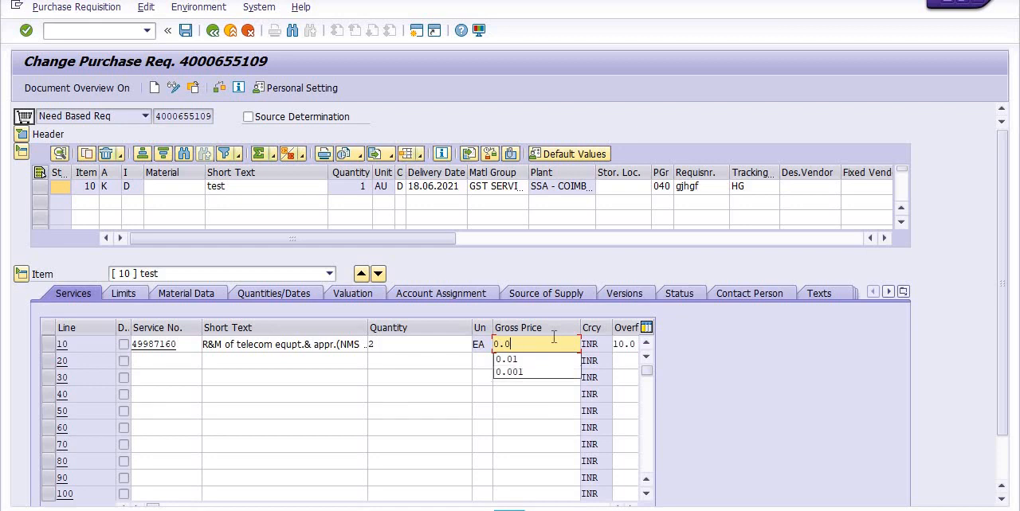
left_click(507, 360)
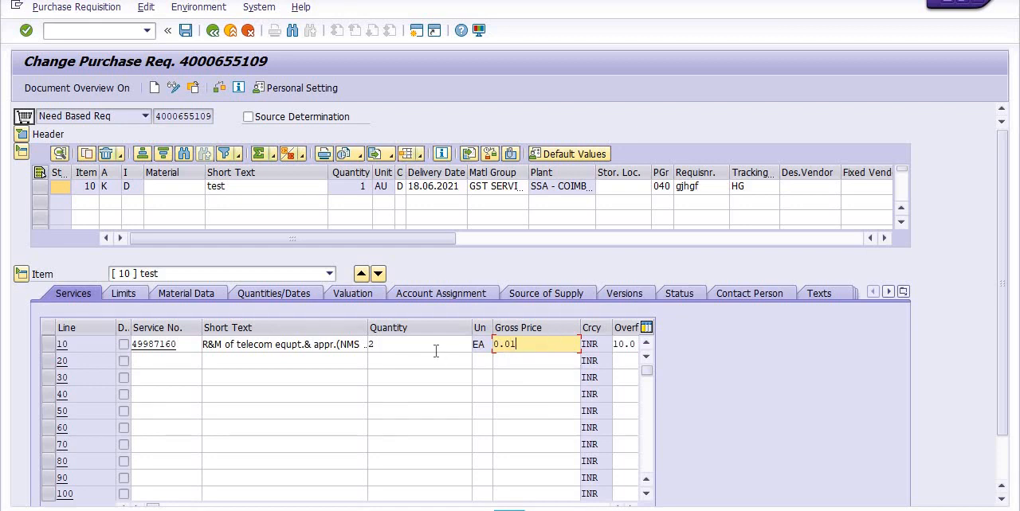
left_click(417, 344)
type("1")
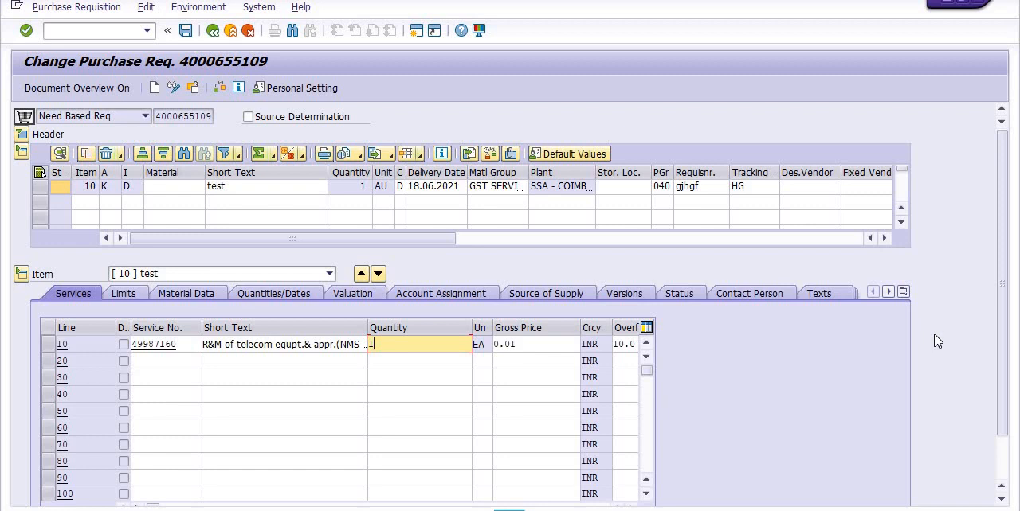
mouse_move(935, 341)
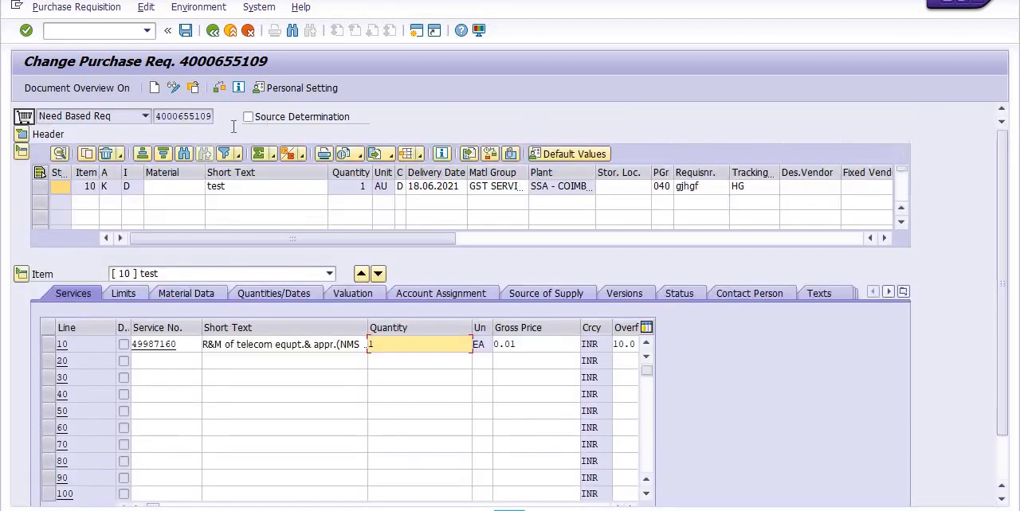
left_click(185, 30)
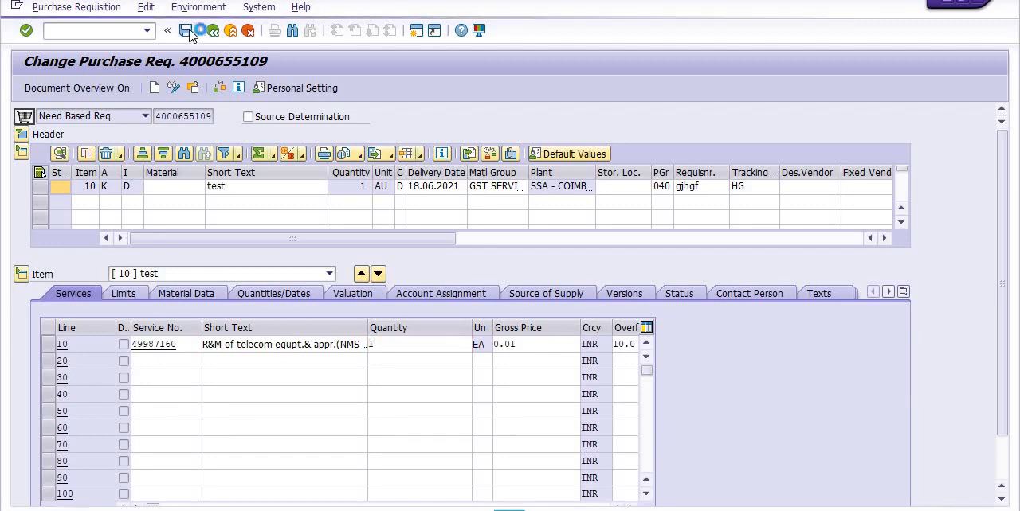
Save the quantity and price changes and put the requisition back into change mode
left_click(185, 31)
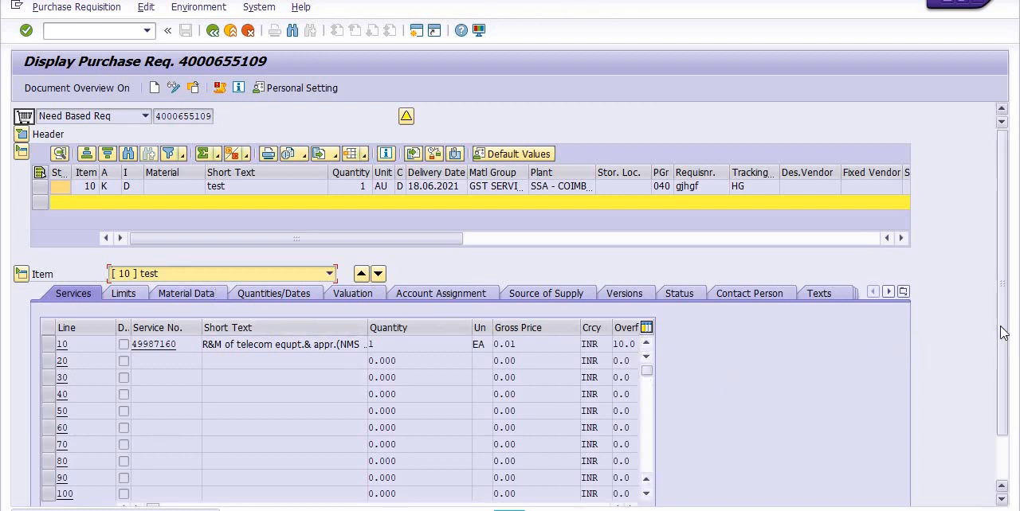
mouse_move(178, 92)
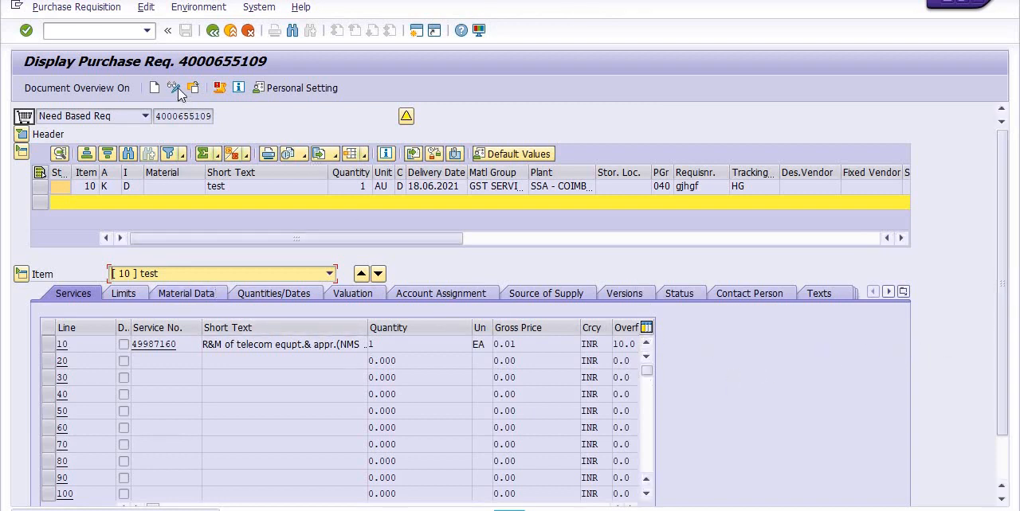
left_click(172, 87)
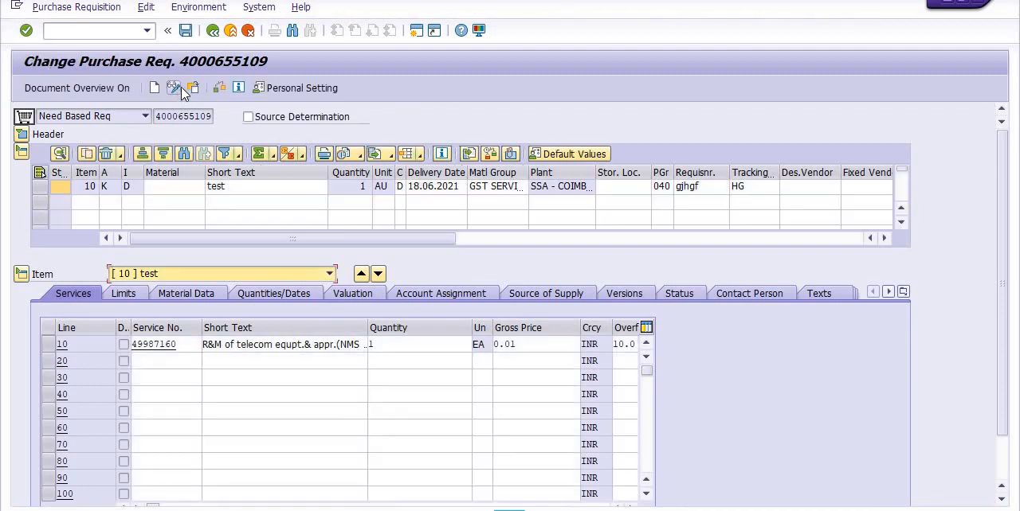
Delete item 10 of the requisition, confirming the popup, and save
left_click(39, 187)
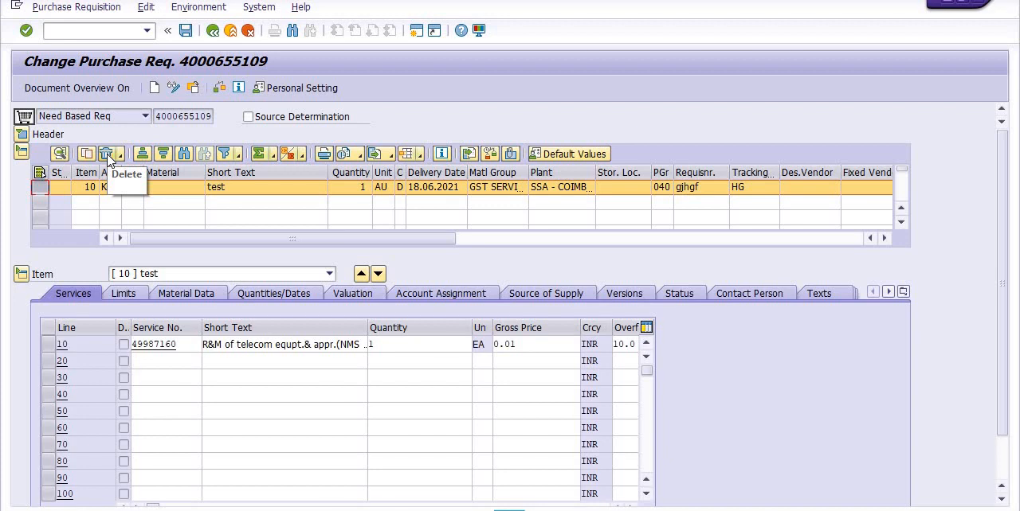
left_click(107, 153)
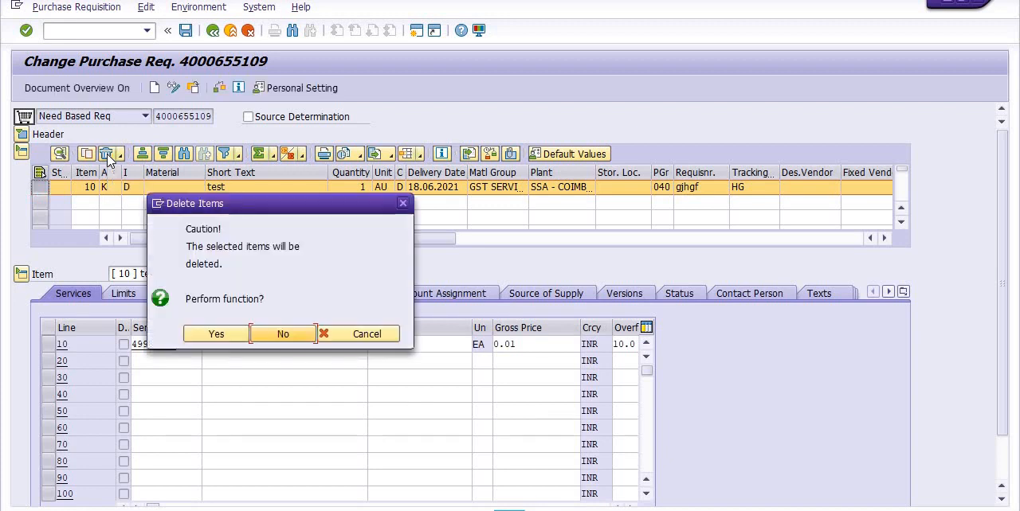
left_click(282, 335)
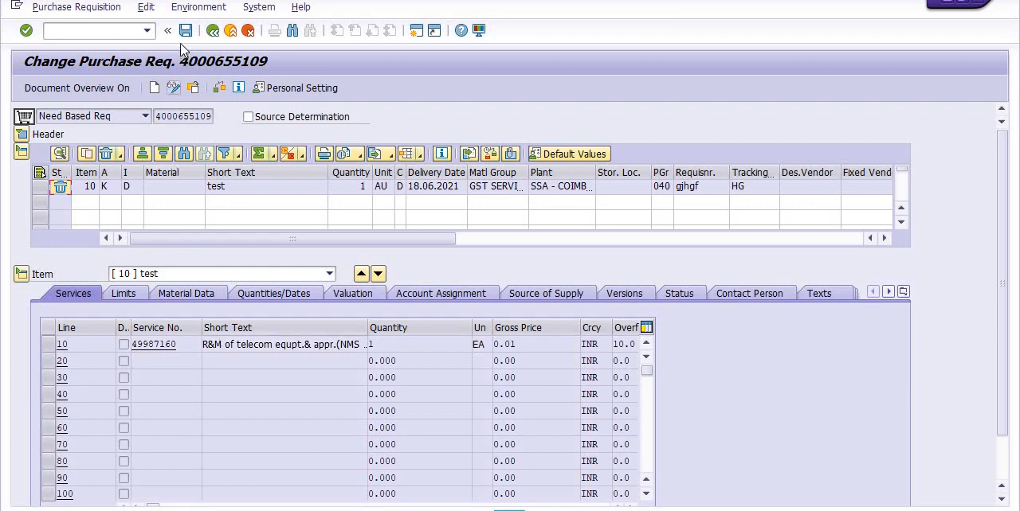
left_click(185, 31)
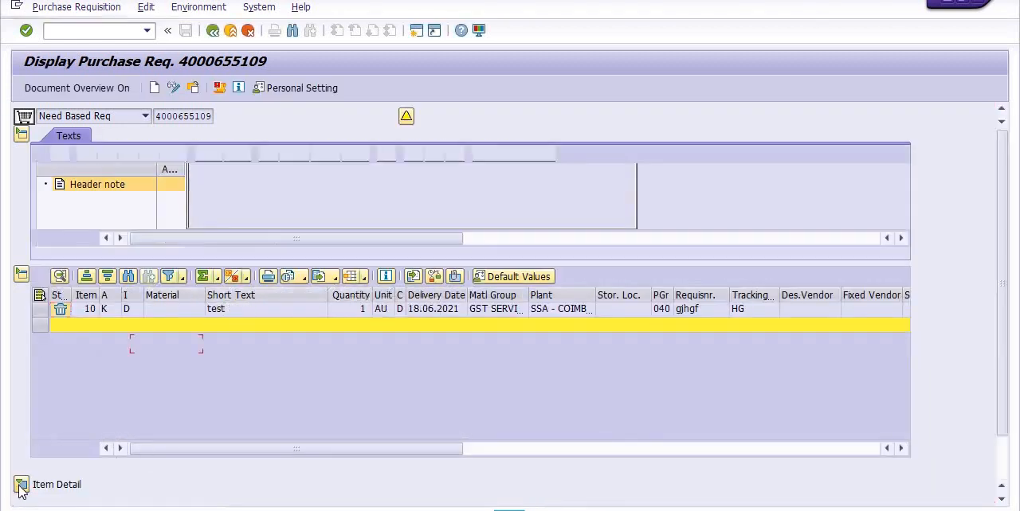
Show the deleted item's account assignment: G/L 5020701, CO area 1000, cost centre 3002201
left_click(21, 484)
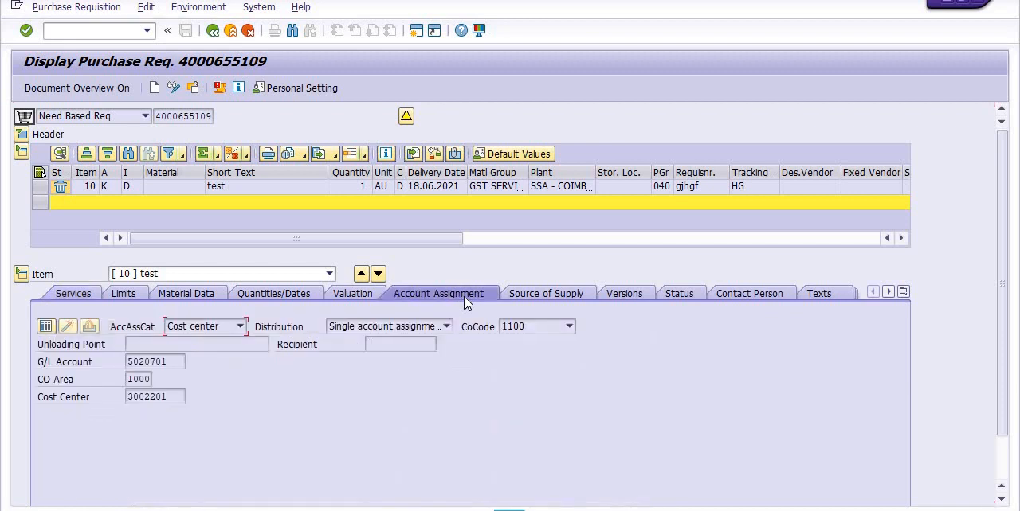
mouse_move(198, 373)
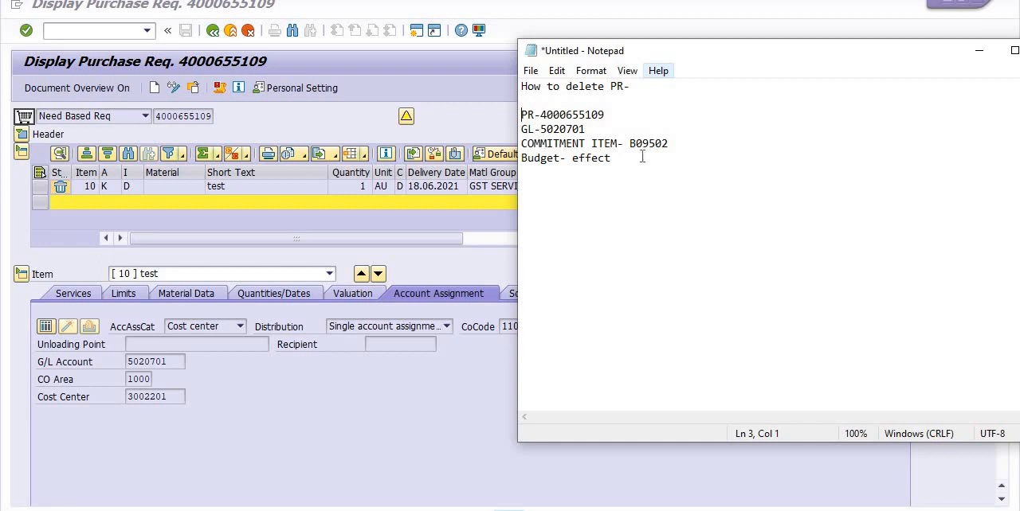
mouse_move(883, 70)
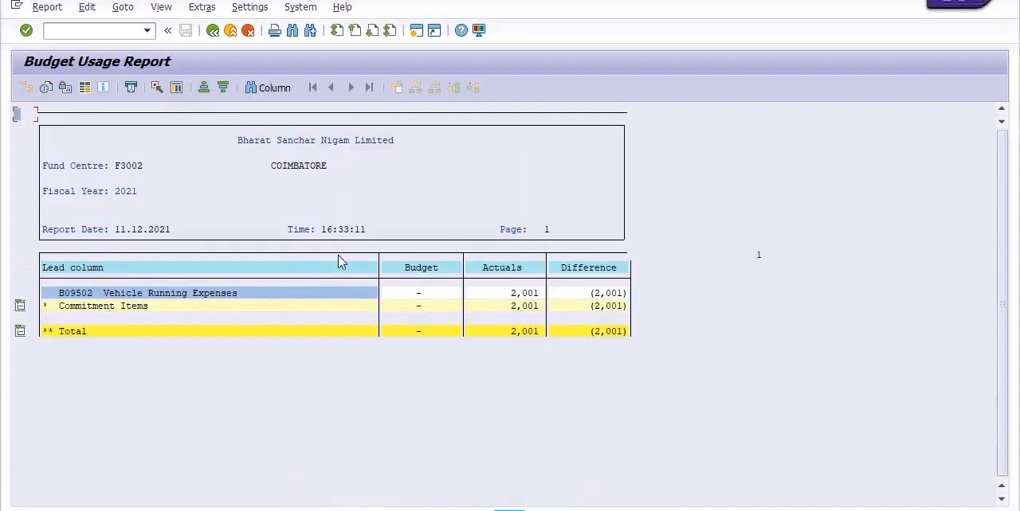
mouse_move(470, 333)
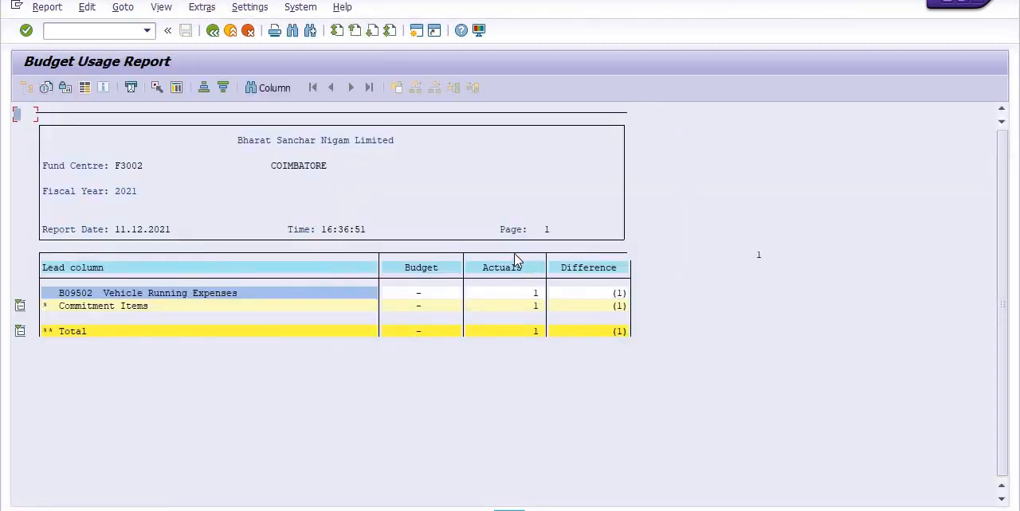
mouse_move(532, 351)
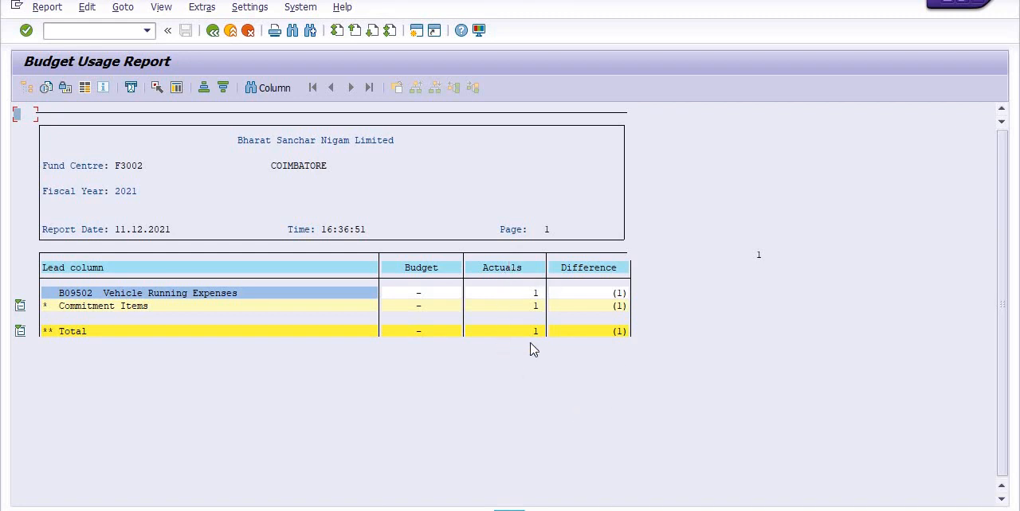
mouse_move(529, 360)
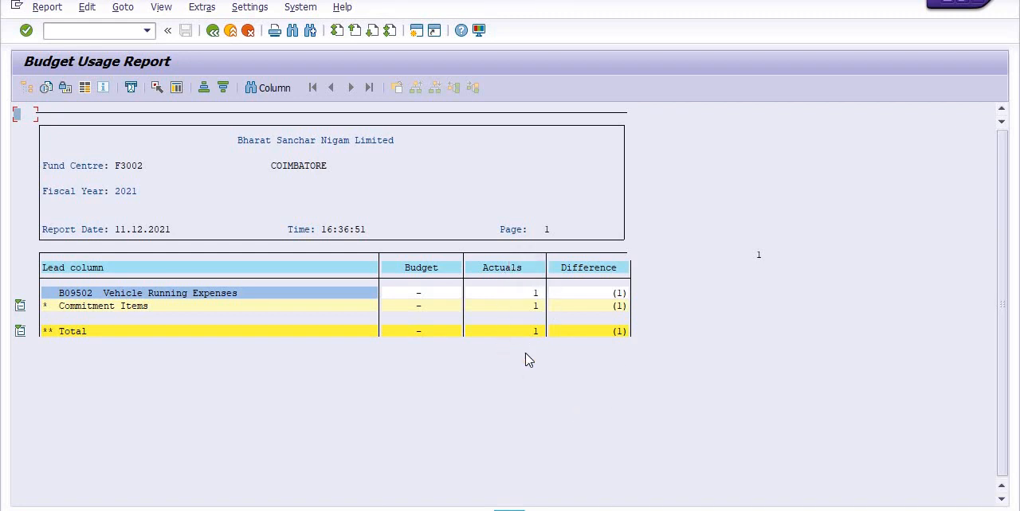
mouse_move(570, 338)
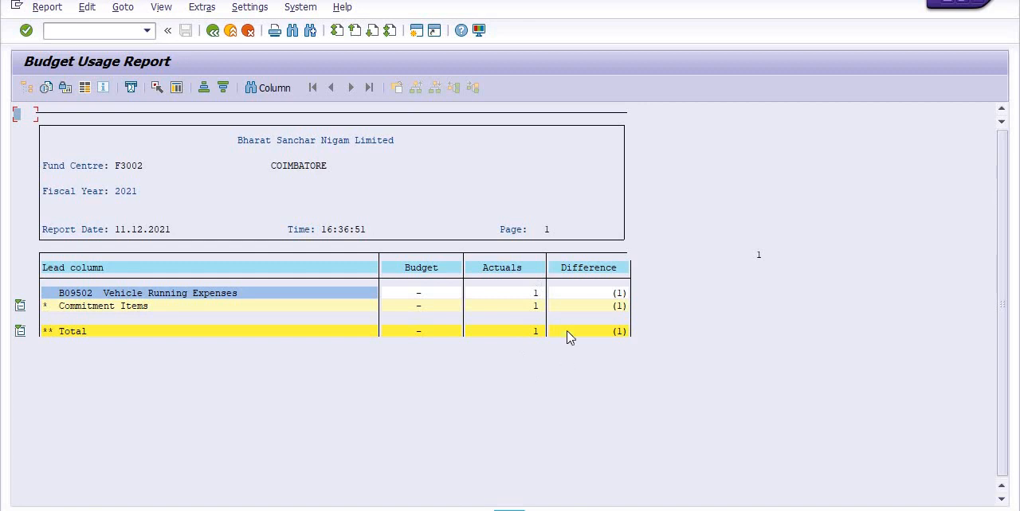
mouse_move(526, 325)
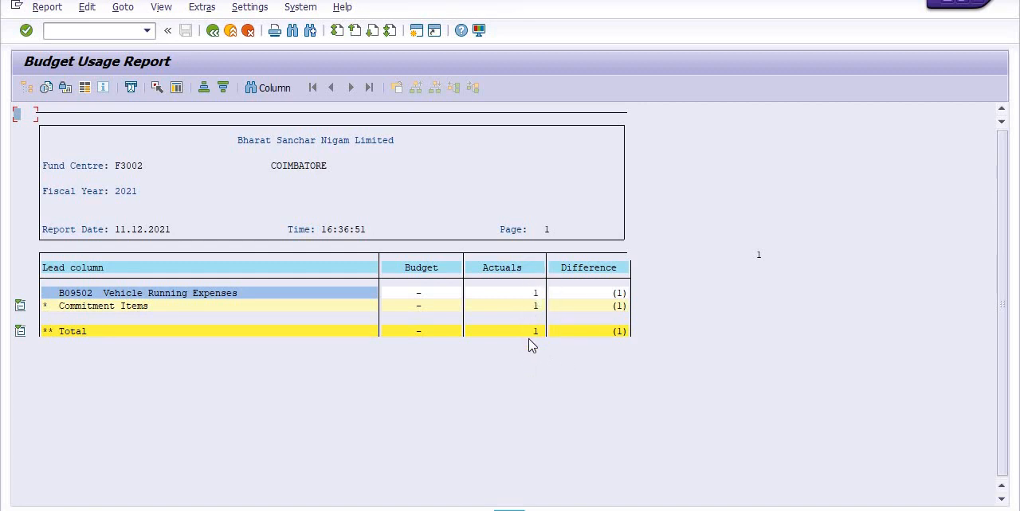
mouse_move(450, 327)
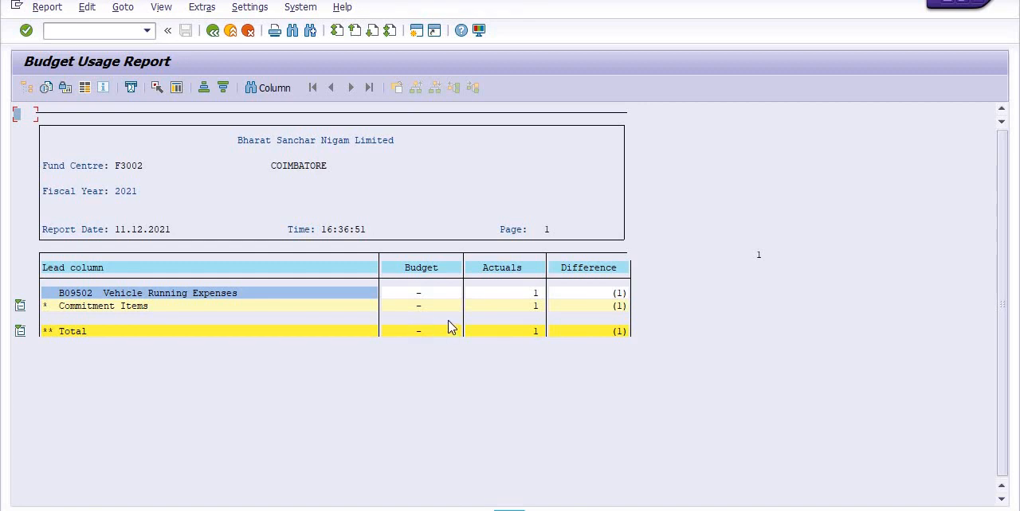
mouse_move(438, 328)
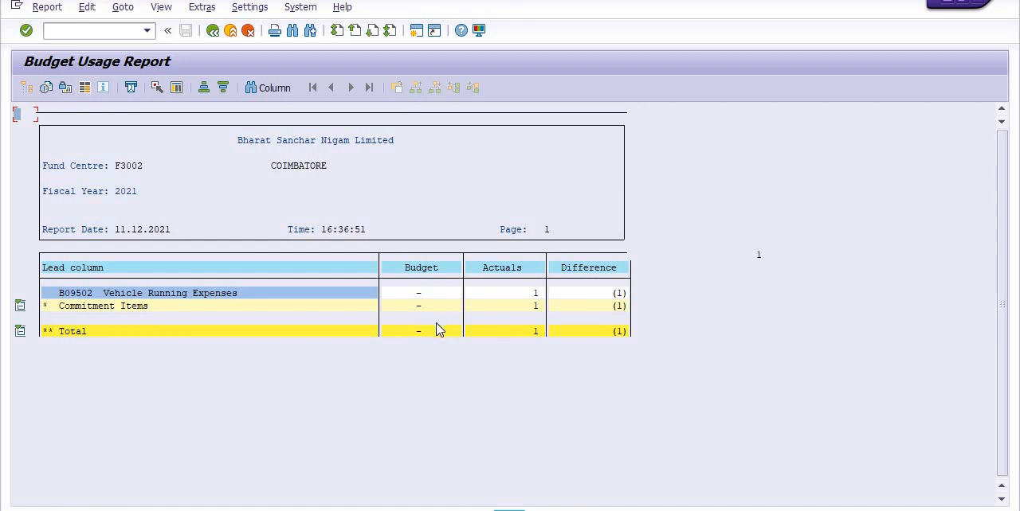
mouse_move(524, 290)
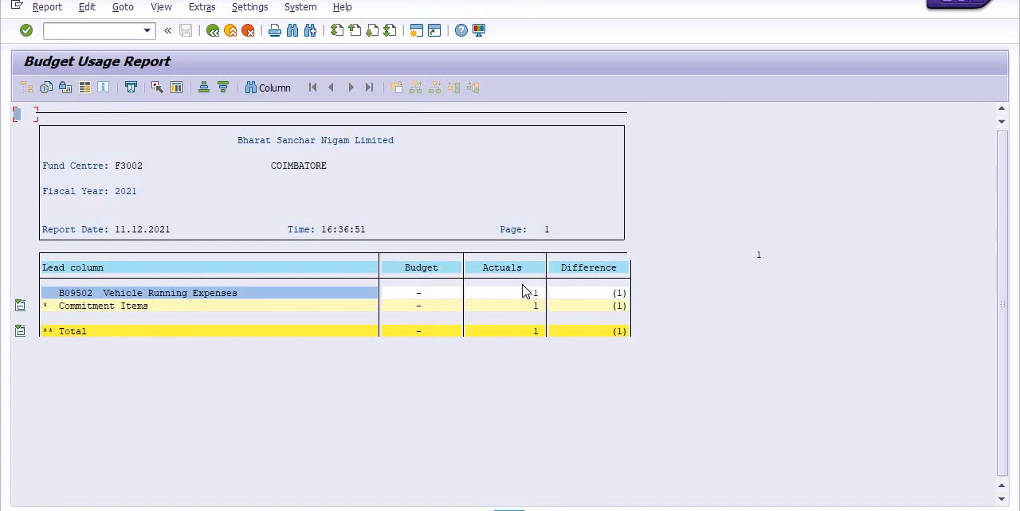
mouse_move(495, 322)
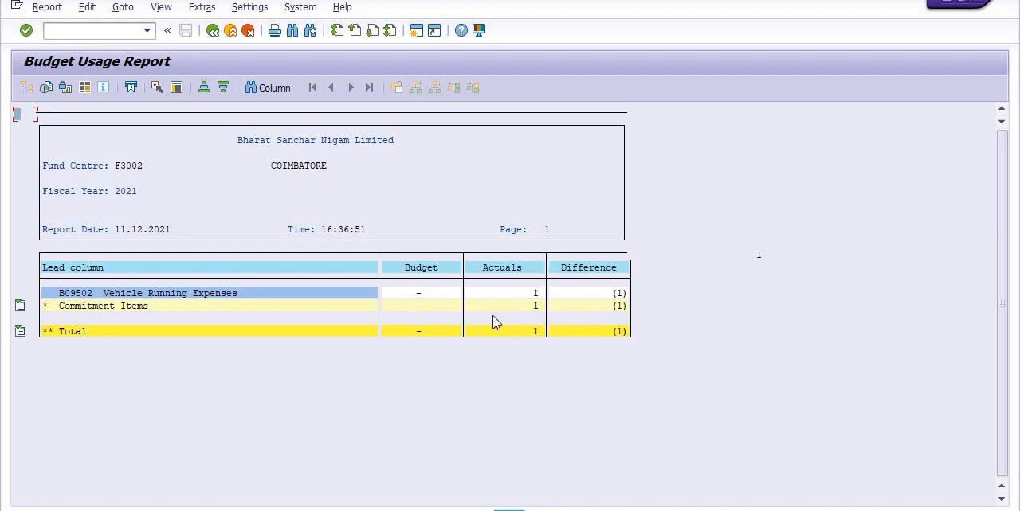
mouse_move(517, 333)
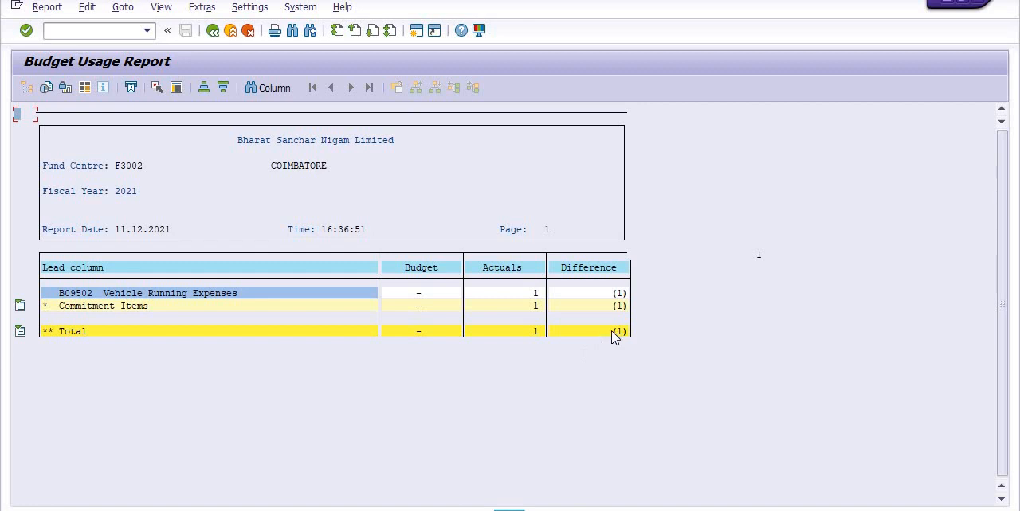
mouse_move(588, 268)
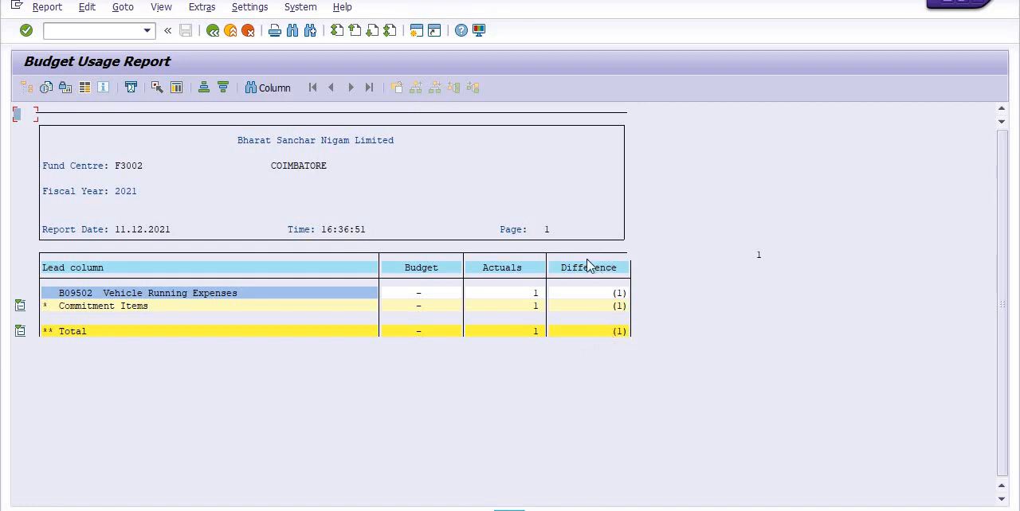
mouse_move(646, 383)
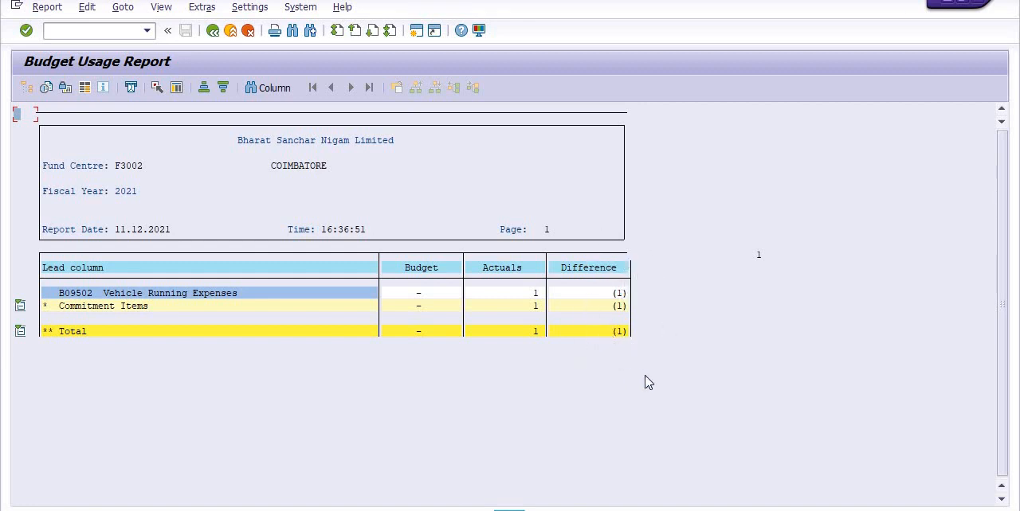